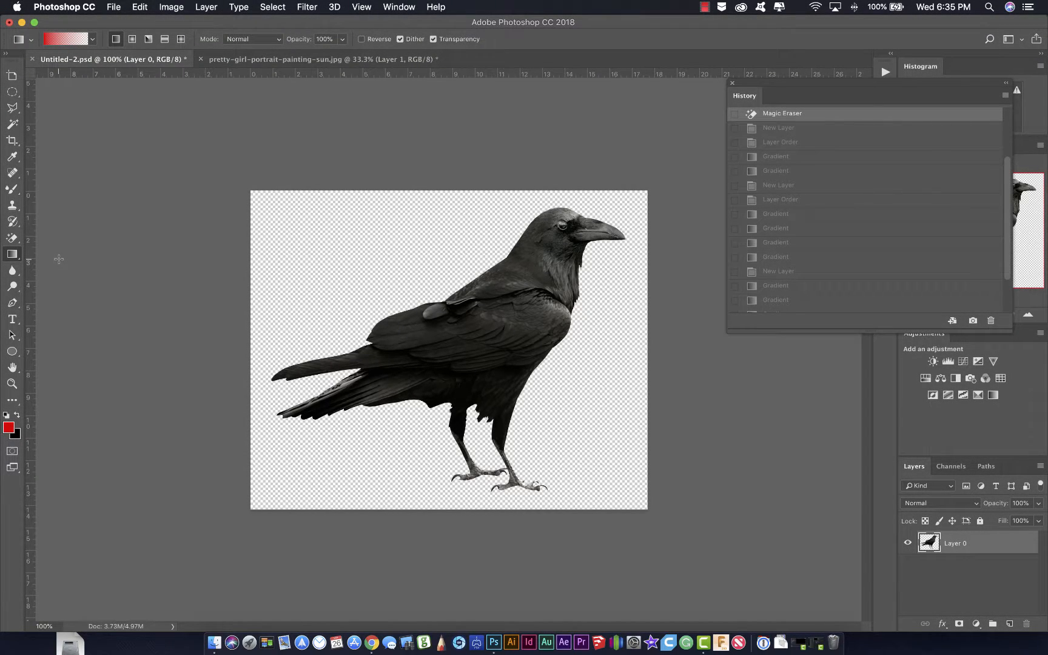
mouse_move(43, 96)
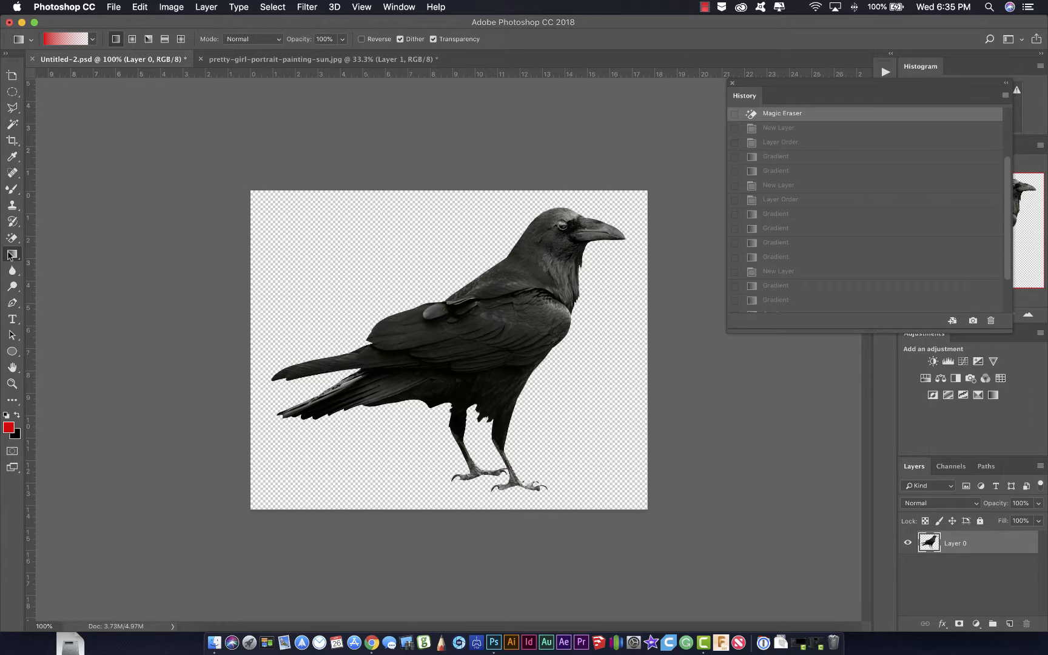
mouse_move(12, 237)
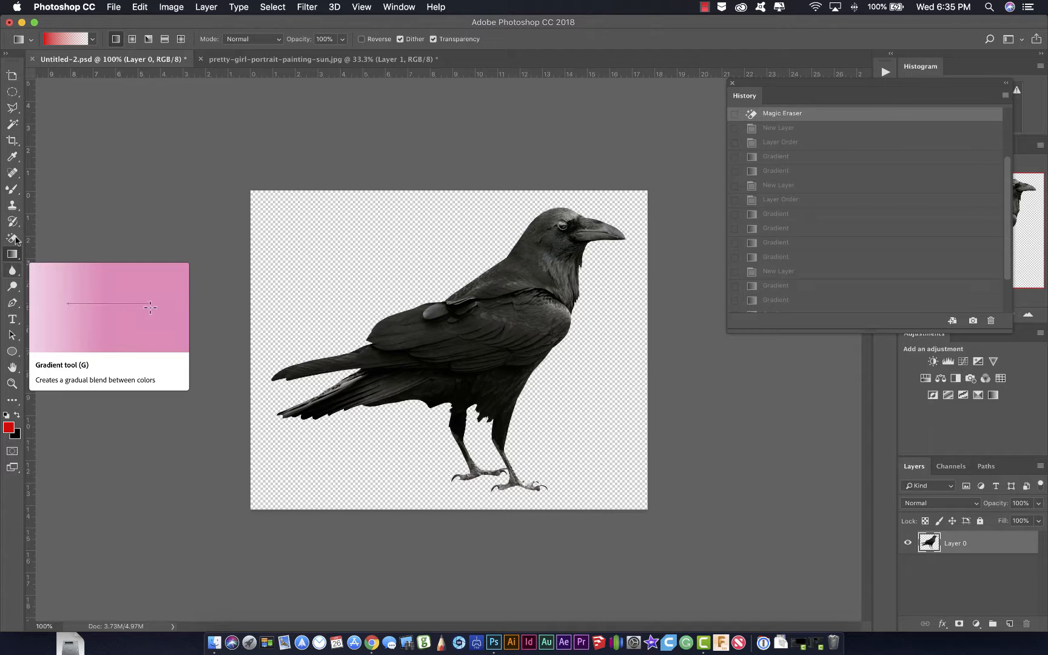
mouse_move(12, 107)
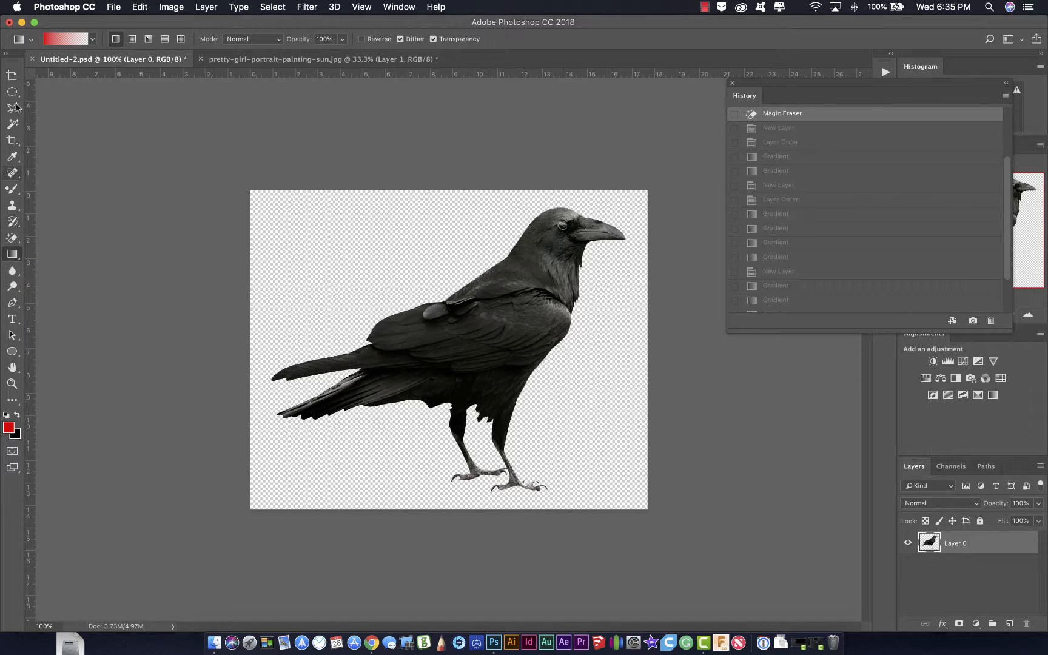
mouse_move(12, 75)
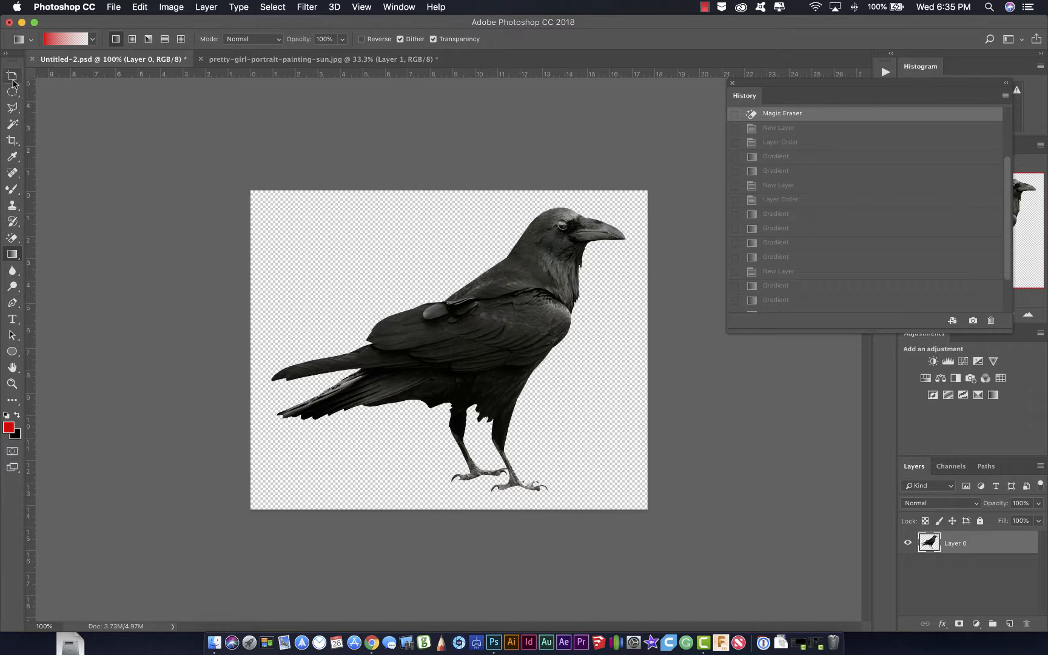
mouse_move(12, 253)
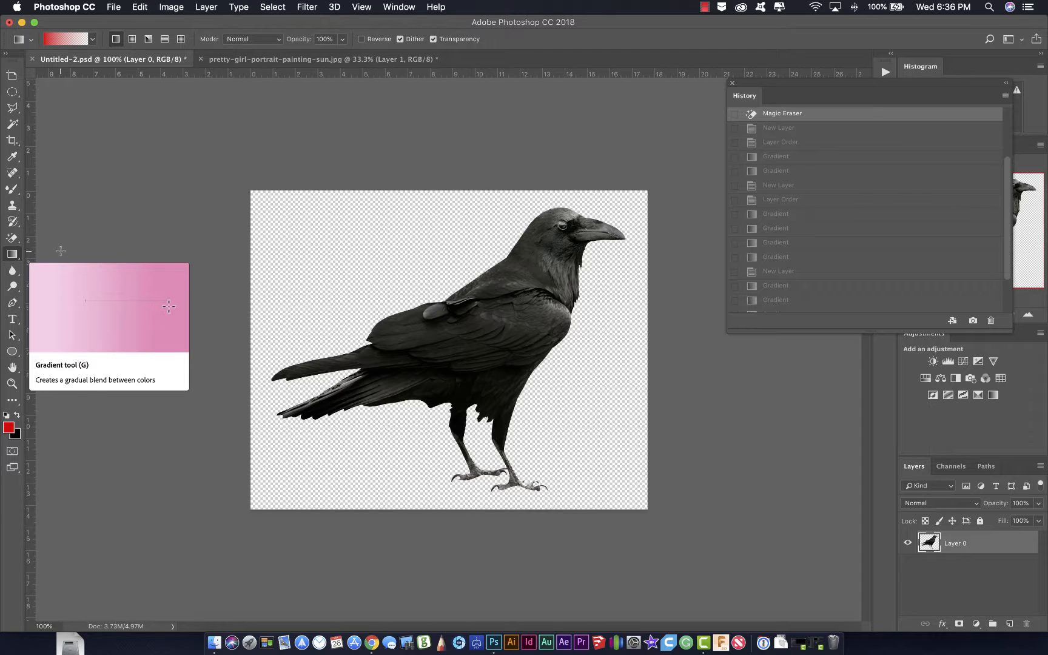
mouse_move(245, 197)
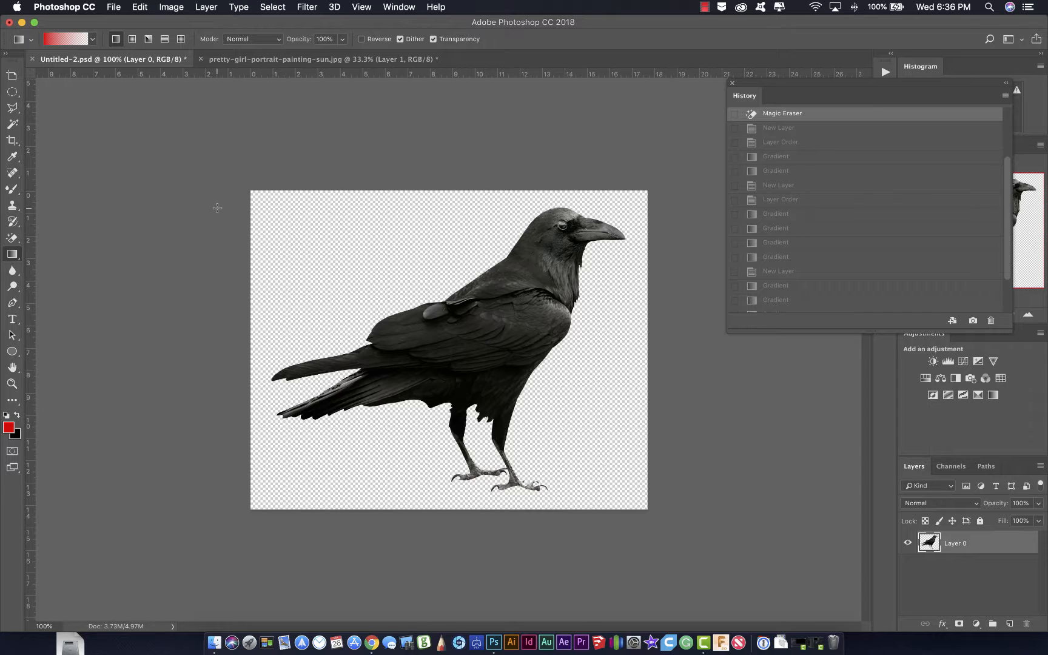
mouse_move(301, 143)
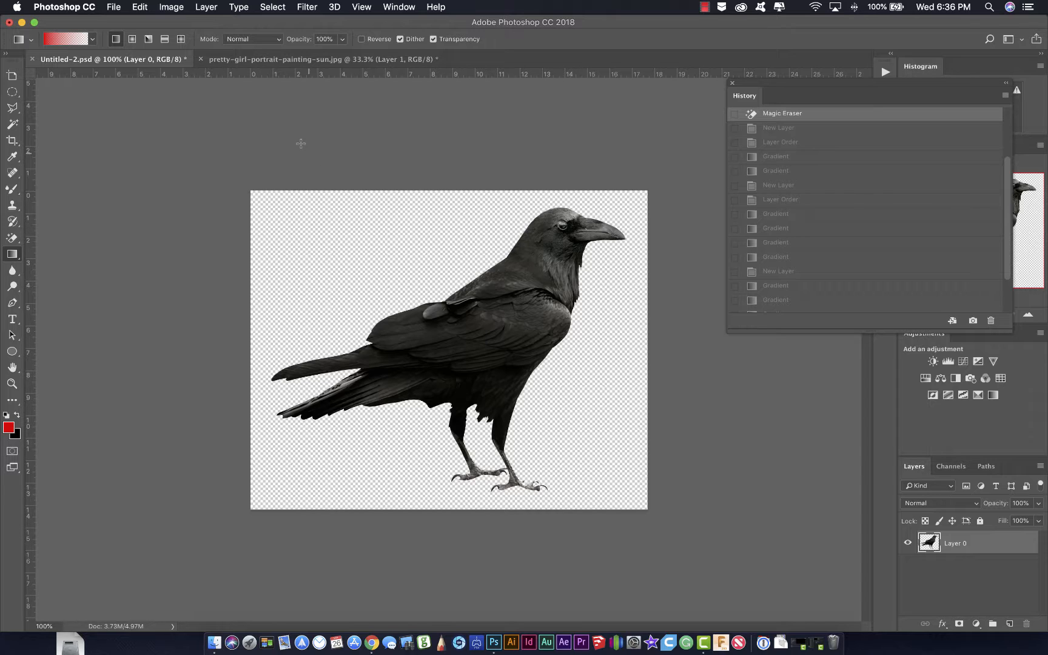
mouse_move(342, 159)
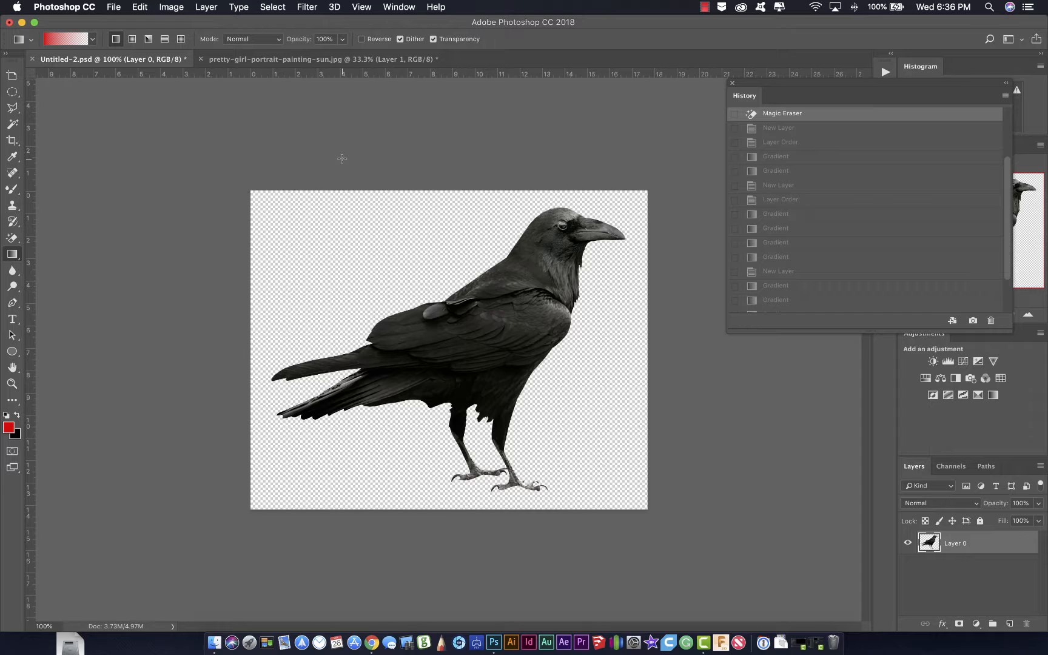
mouse_move(404, 328)
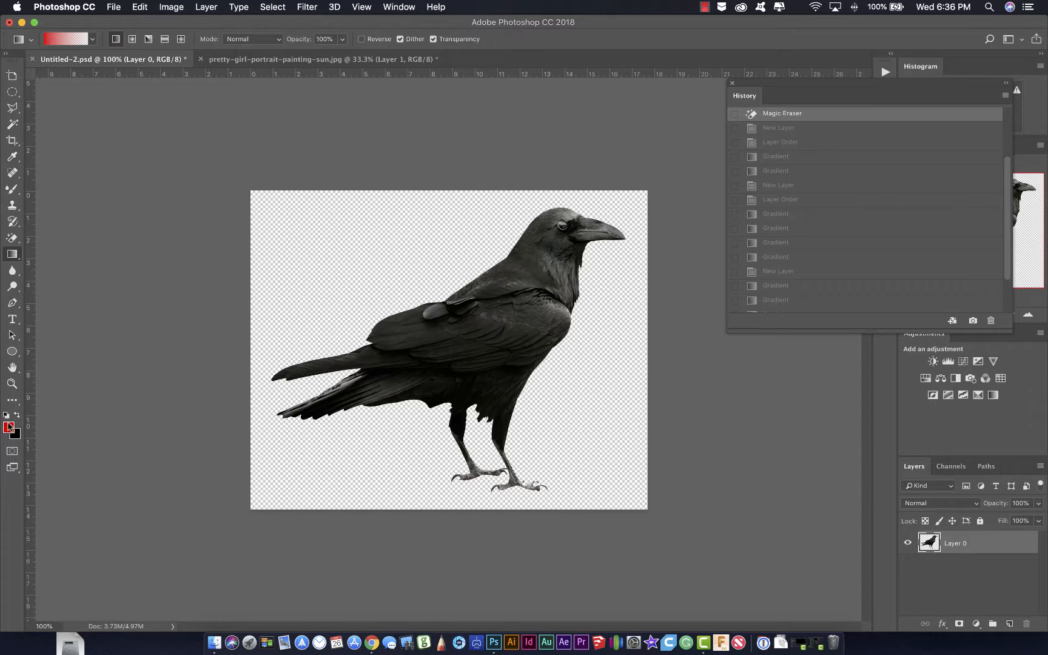
Step: Bring up the gradient presets to choose Foreground to Transparent
left_click(92, 37)
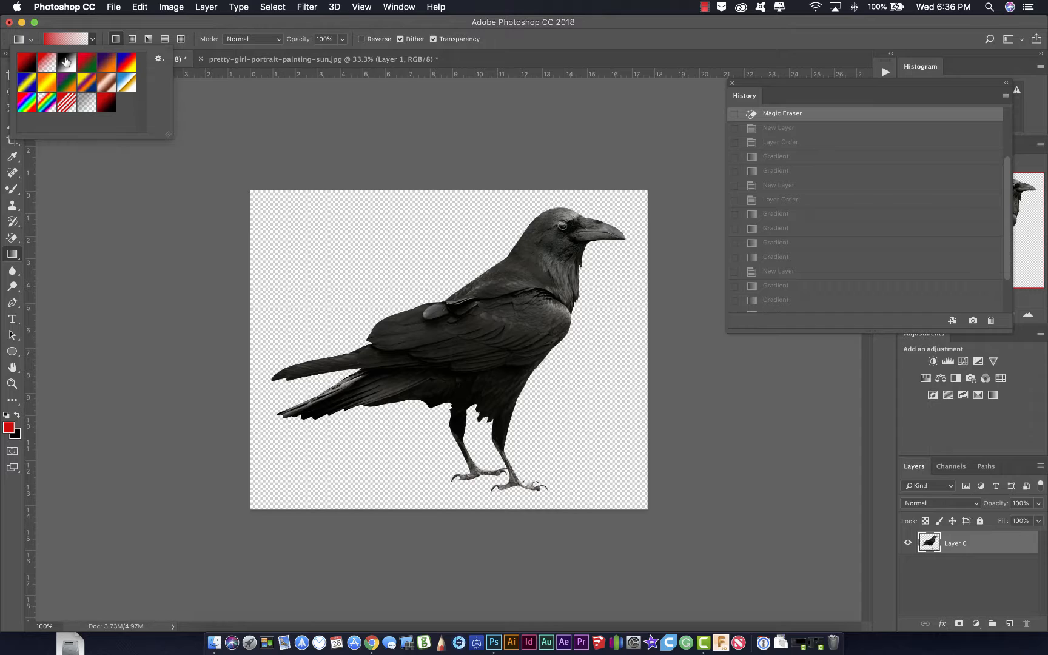
mouse_move(98, 86)
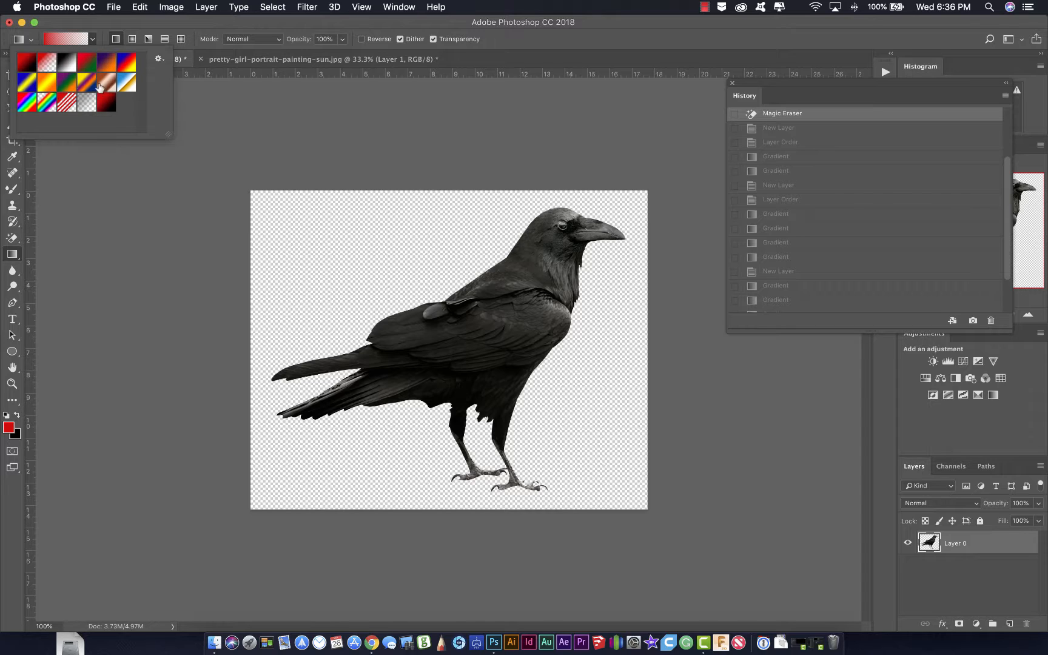
mouse_move(57, 88)
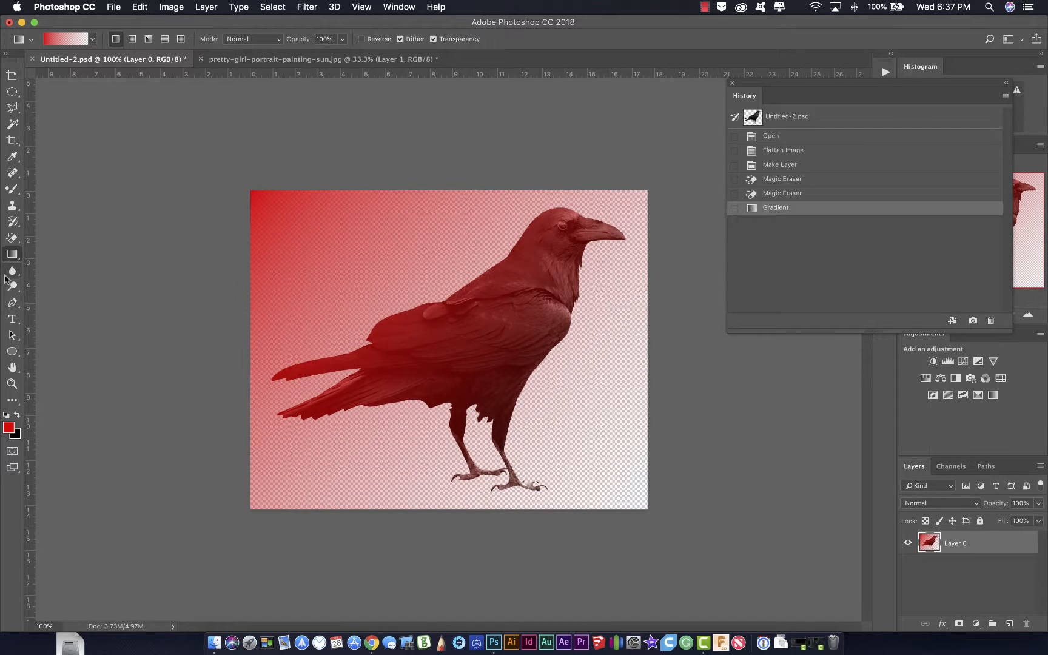
mouse_move(224, 198)
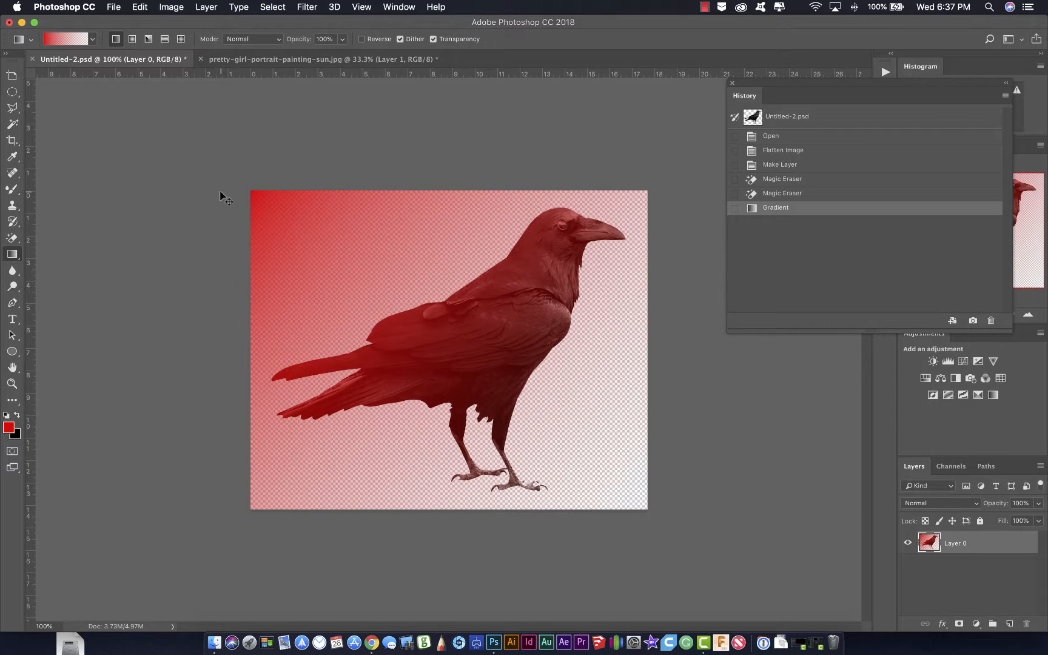
Step: Undo the gradient via the Magic Eraser history state and add a new background layer
left_click(781, 193)
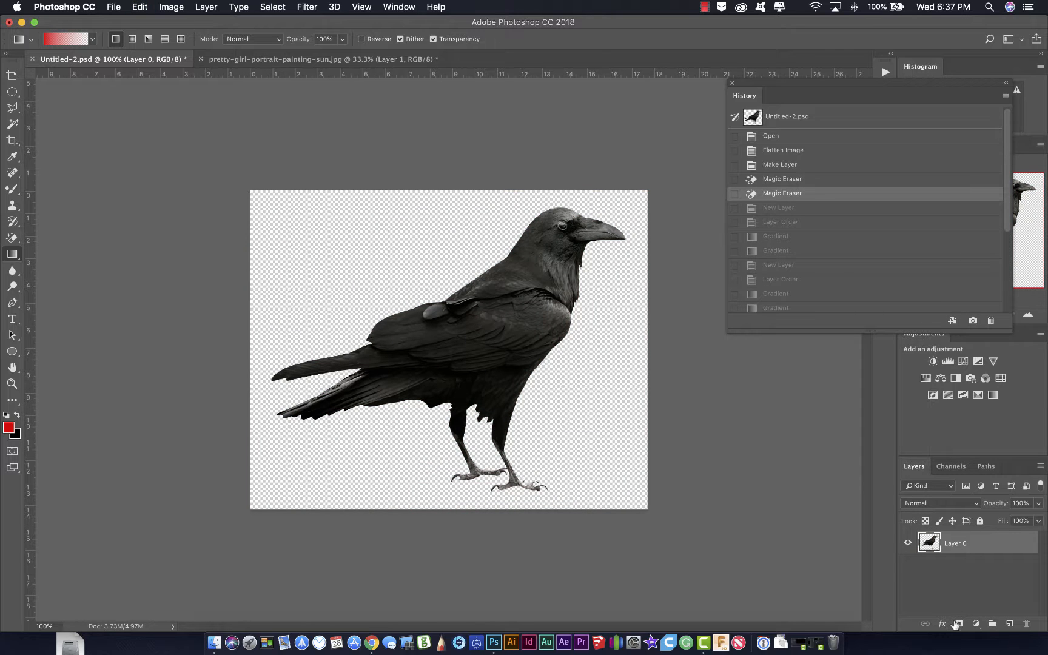
left_click(1011, 623)
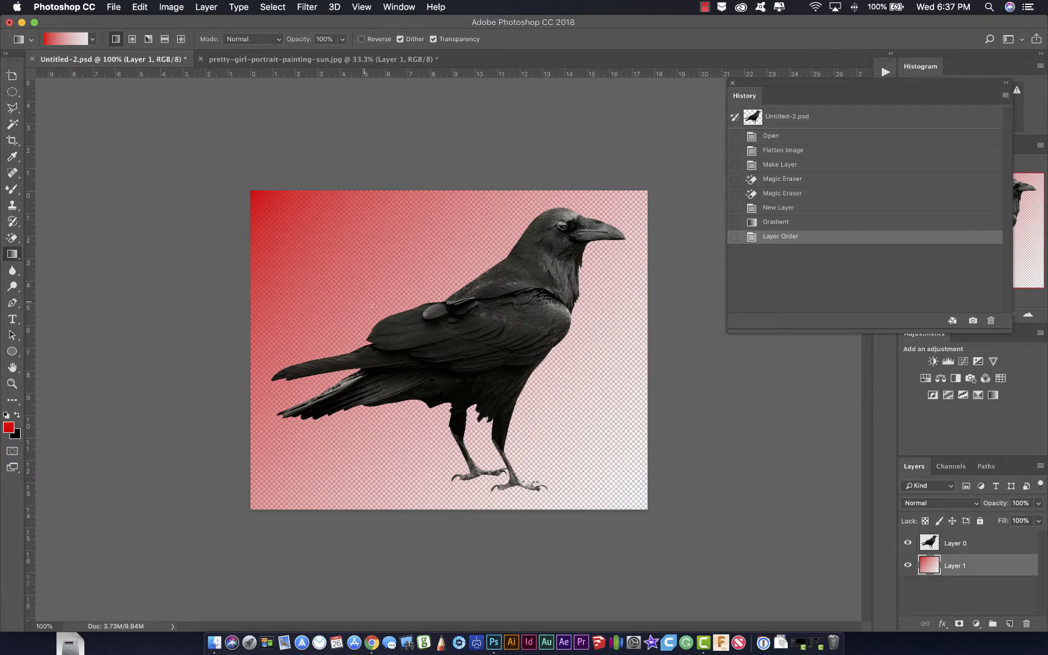
mouse_move(253, 311)
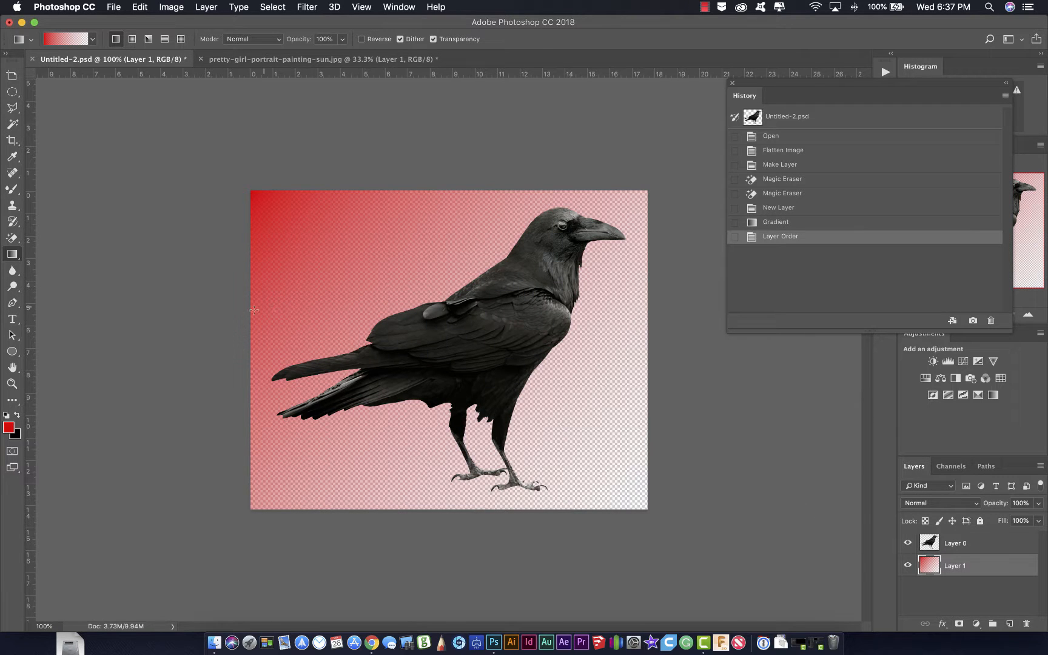
mouse_move(416, 314)
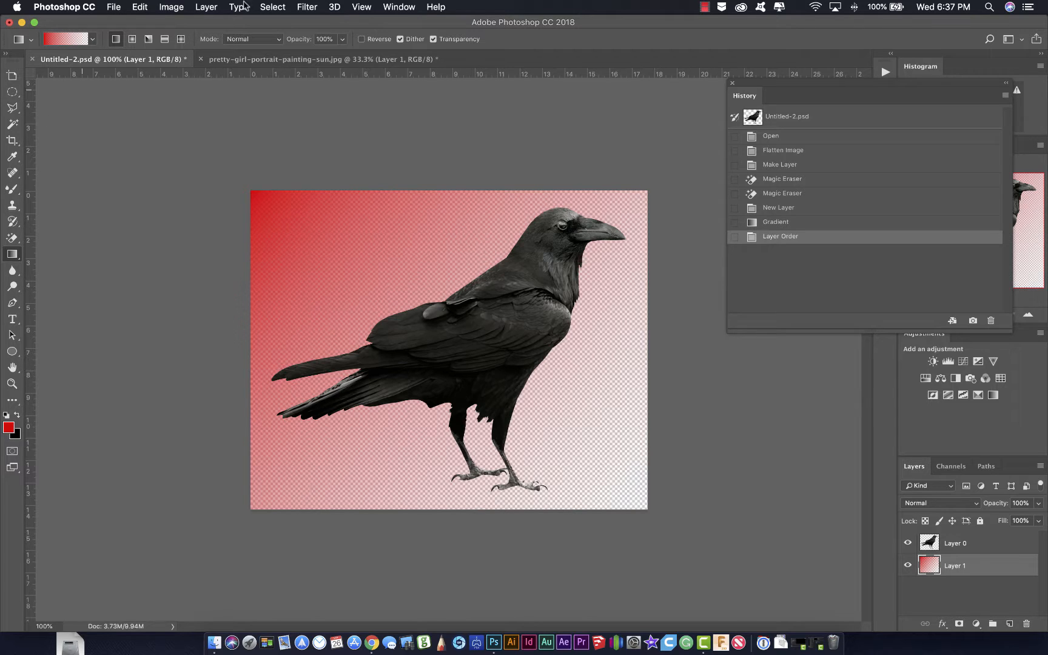
mouse_move(141, 247)
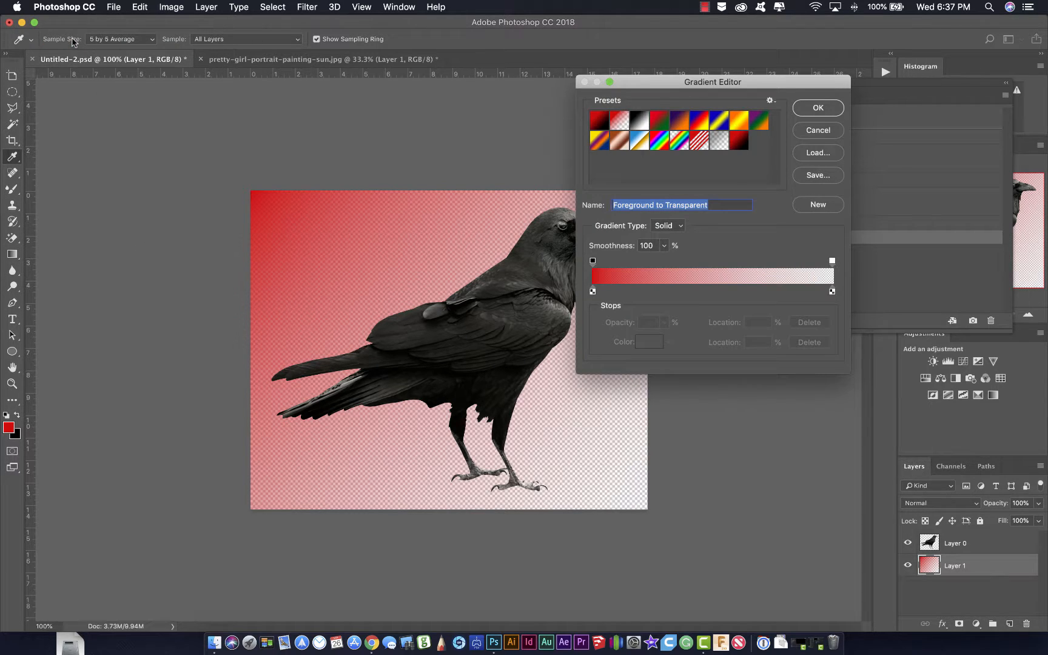
Step: Change the gradient's starting colour stop from red to blue
left_click(816, 108)
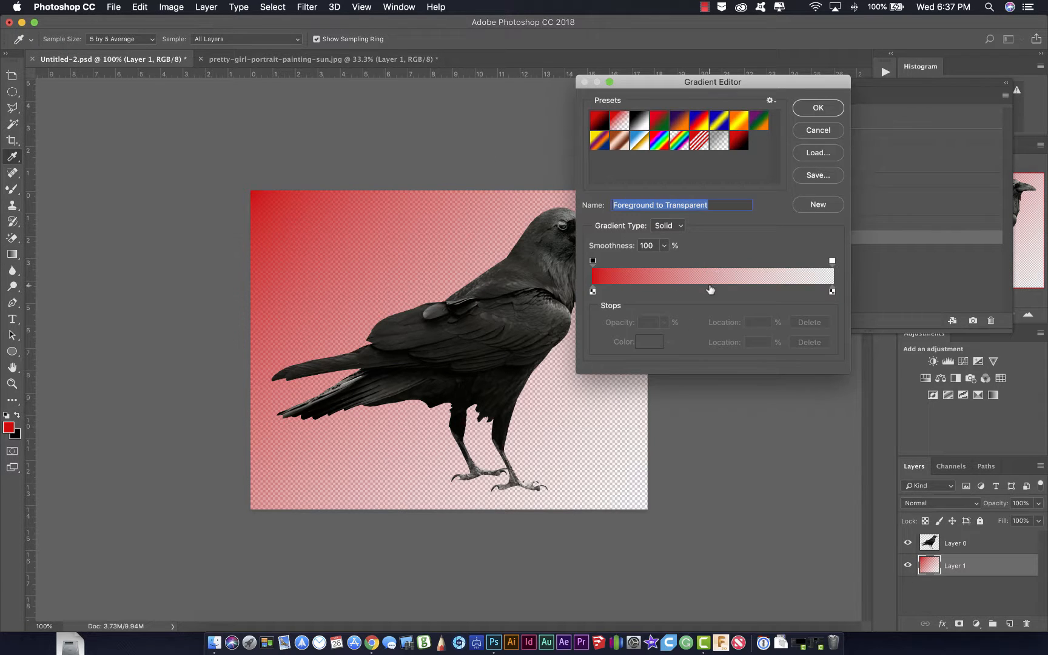
left_click(592, 291)
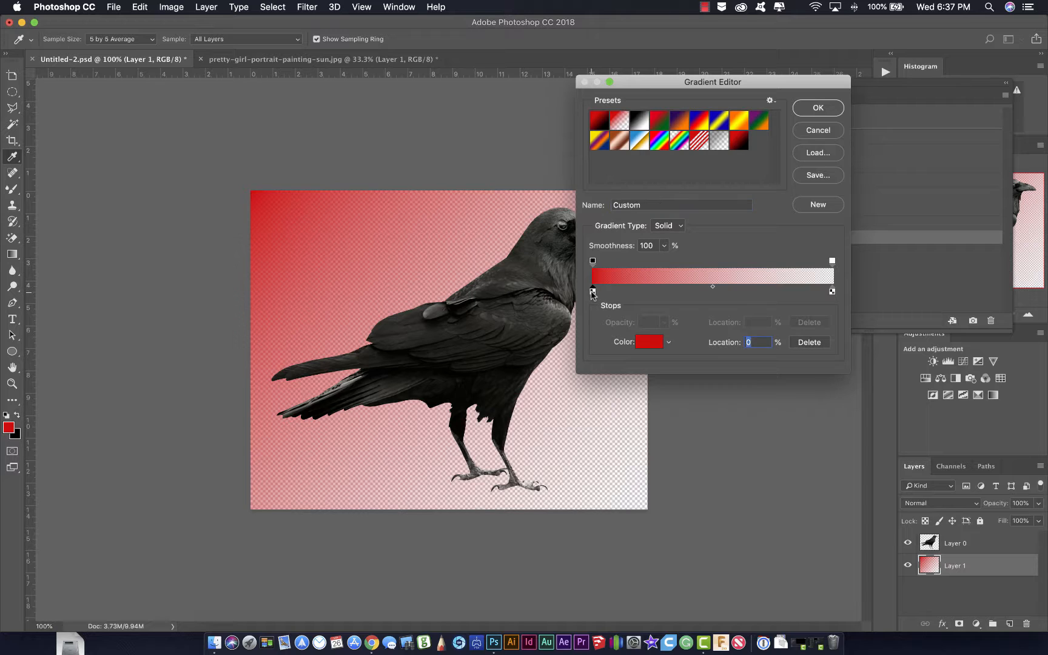
left_click(646, 342)
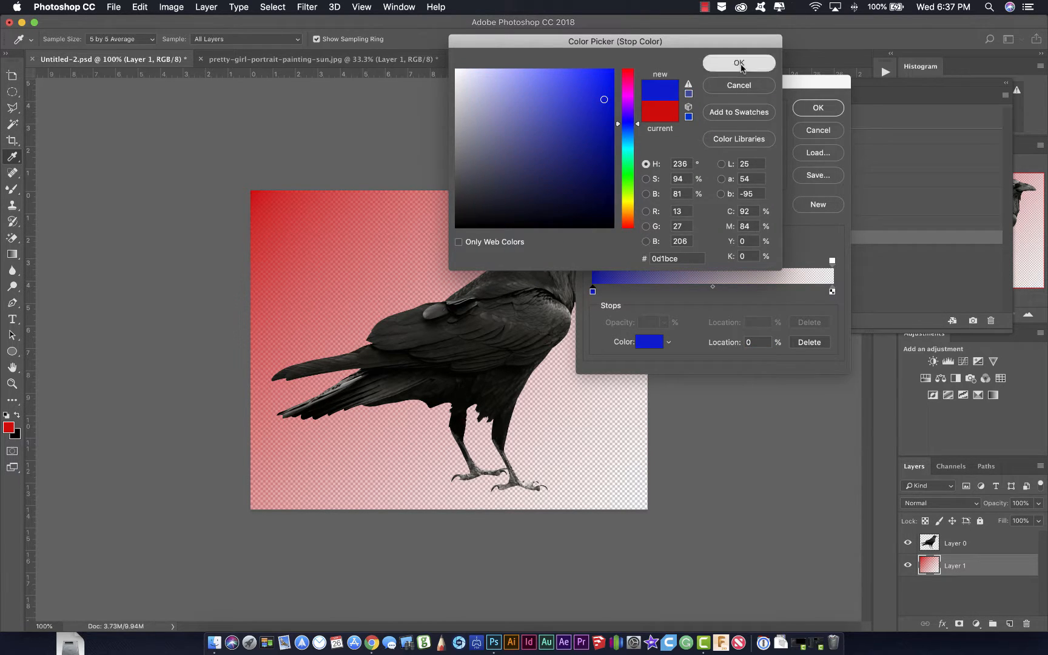
left_click(739, 62)
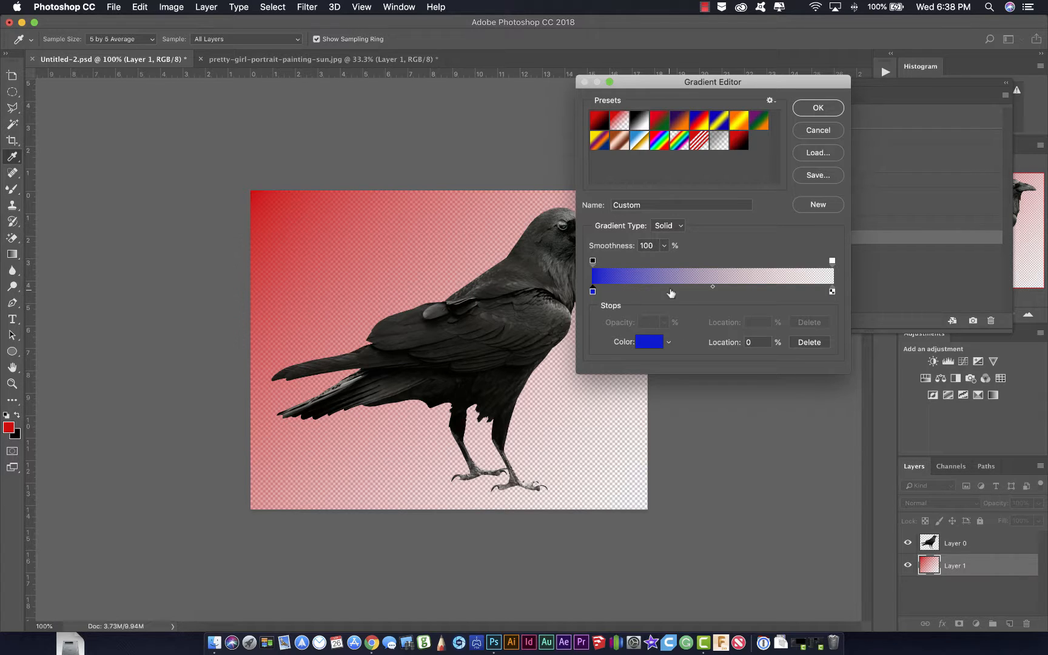
mouse_move(695, 292)
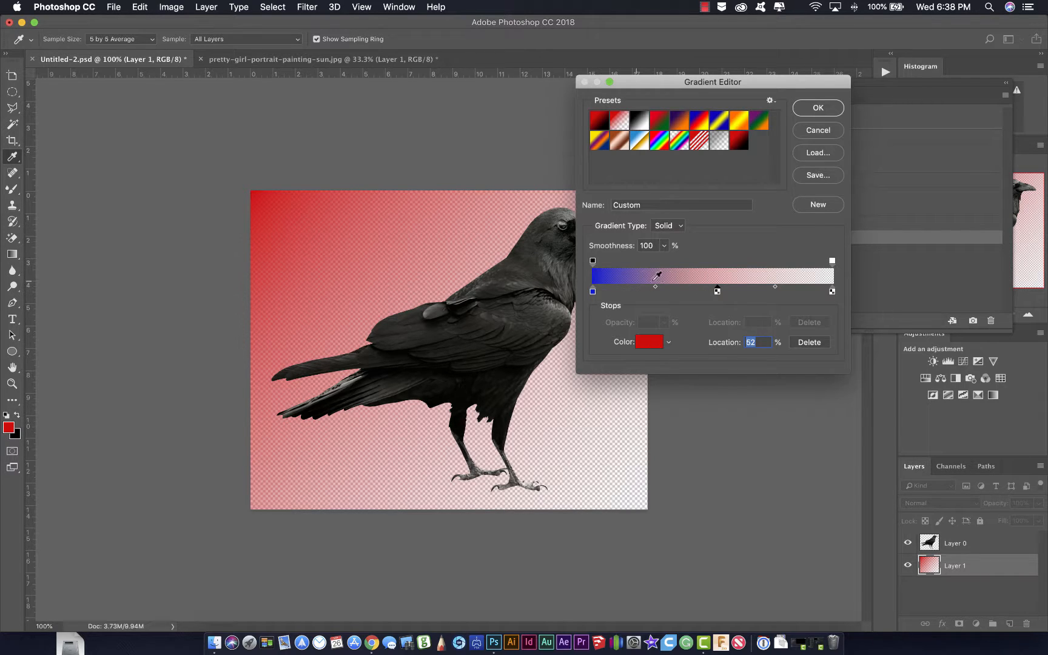
Step: Add a red (ce0d0d) colour stop at 61% of the gradient
left_click(646, 342)
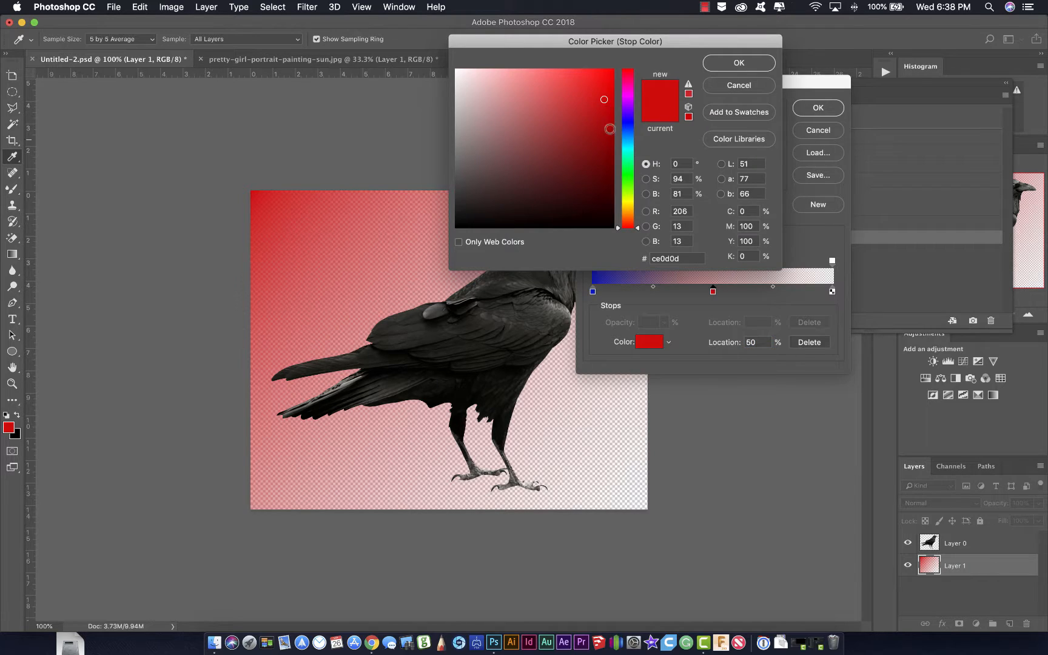
left_click(737, 61)
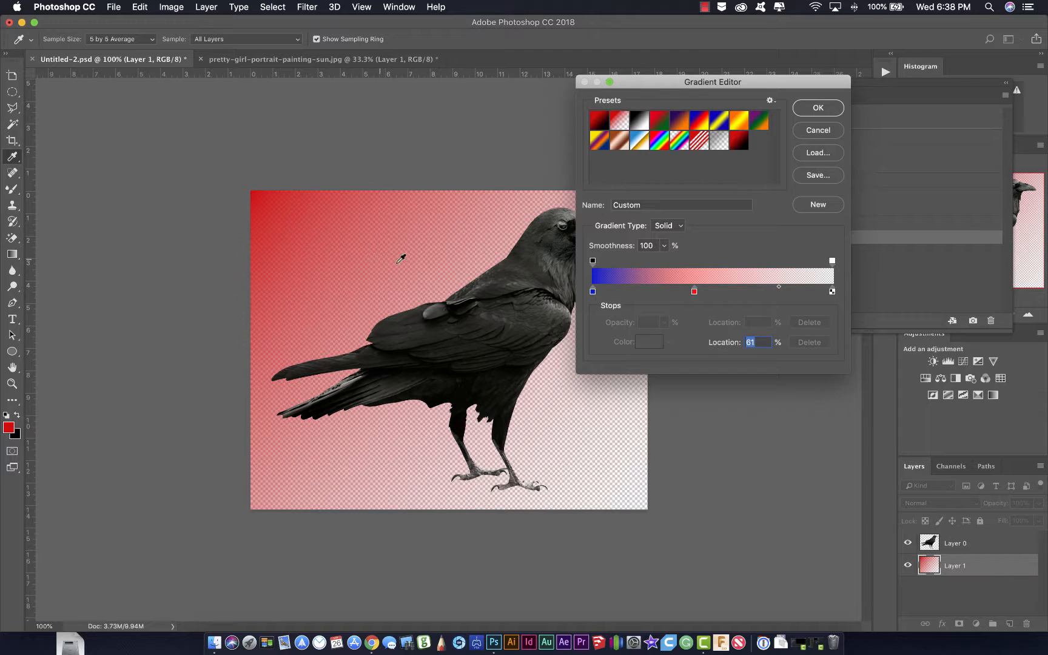
mouse_move(679, 202)
type("b")
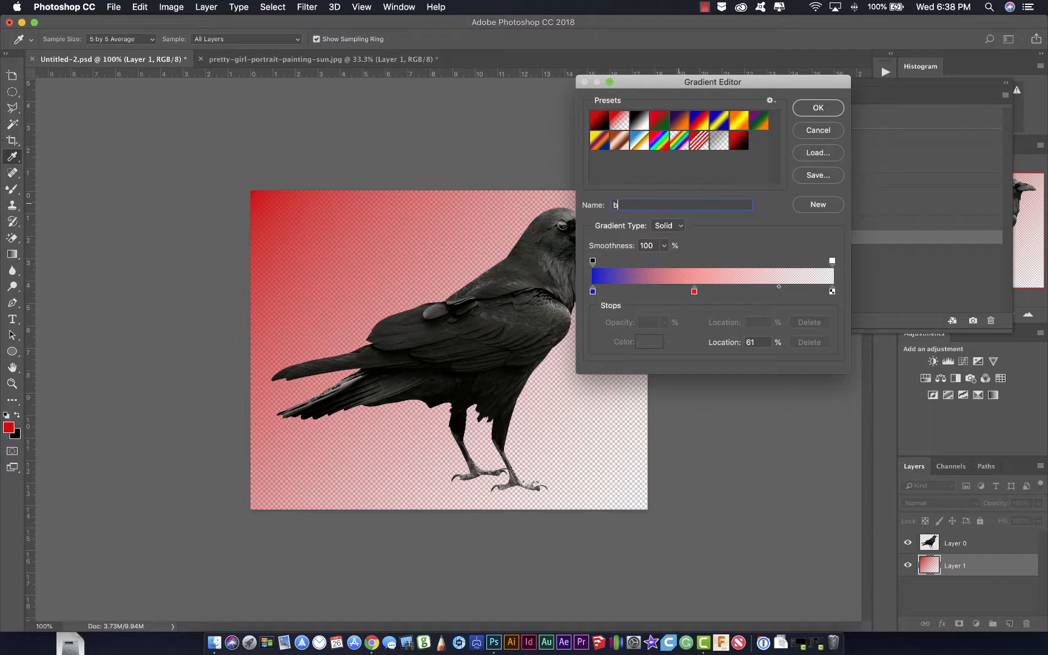
Step: Name the custom gradient 'blue red trans' and confirm the Gradient Editor
type("lue red")
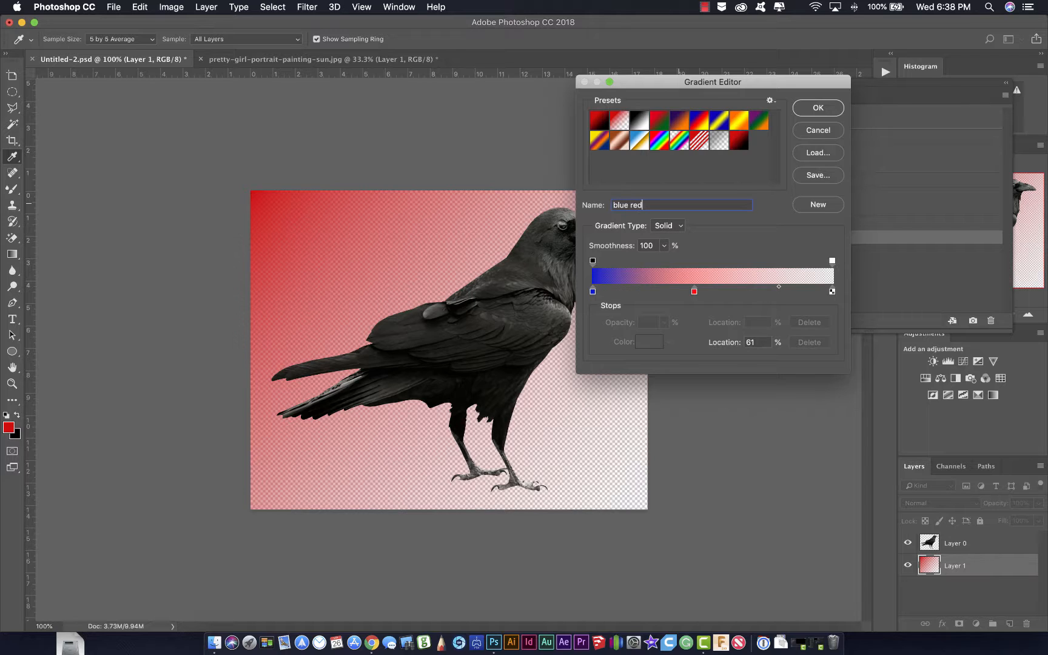
type("tra")
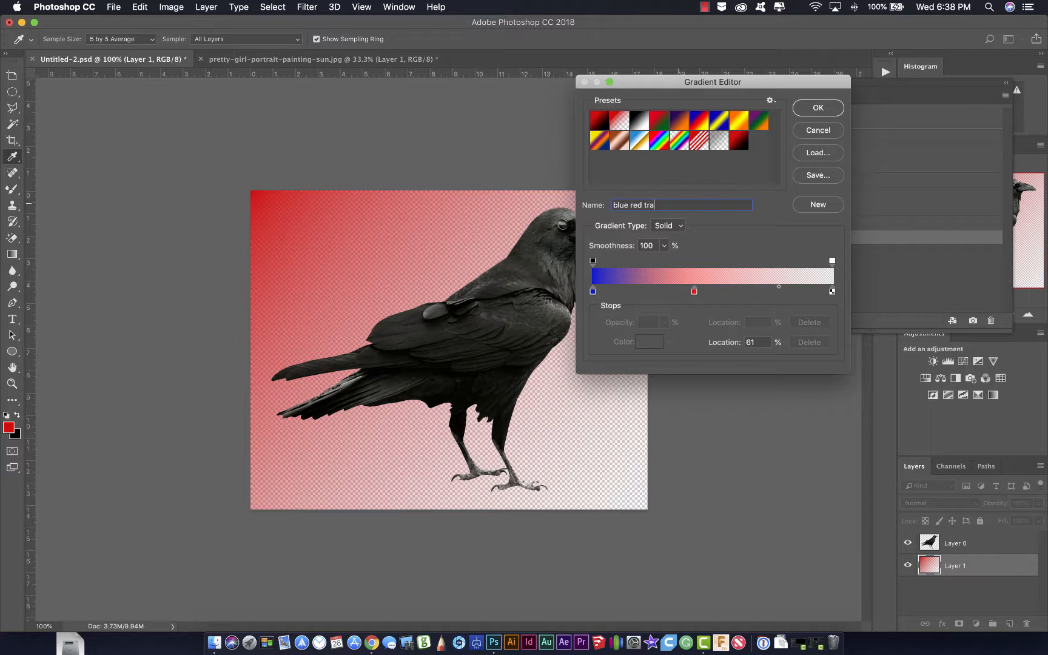
type("ns")
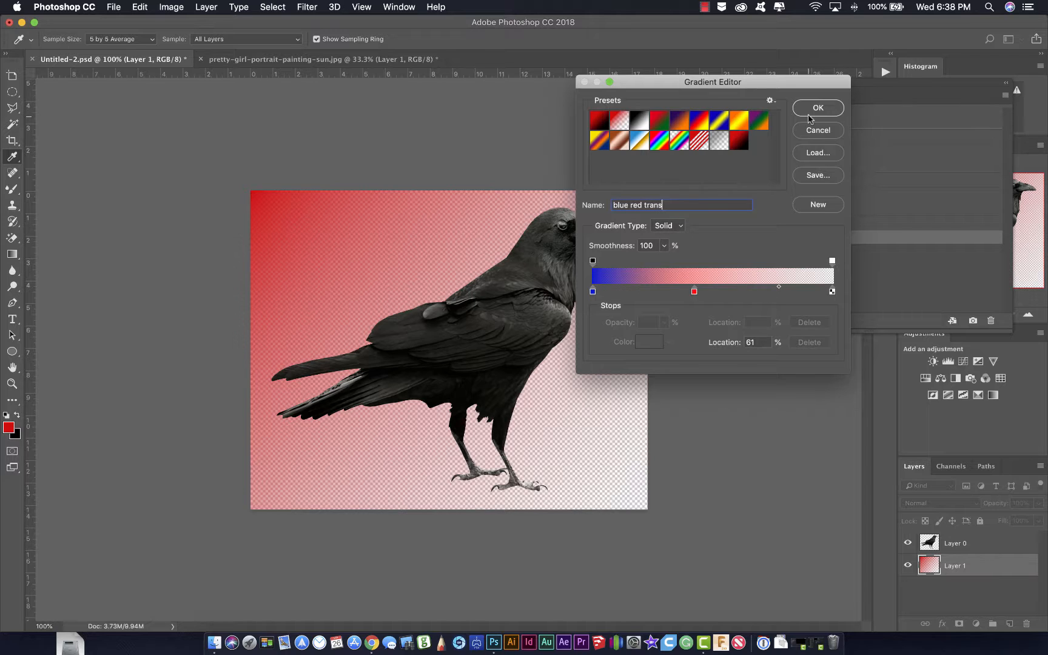
left_click(817, 108)
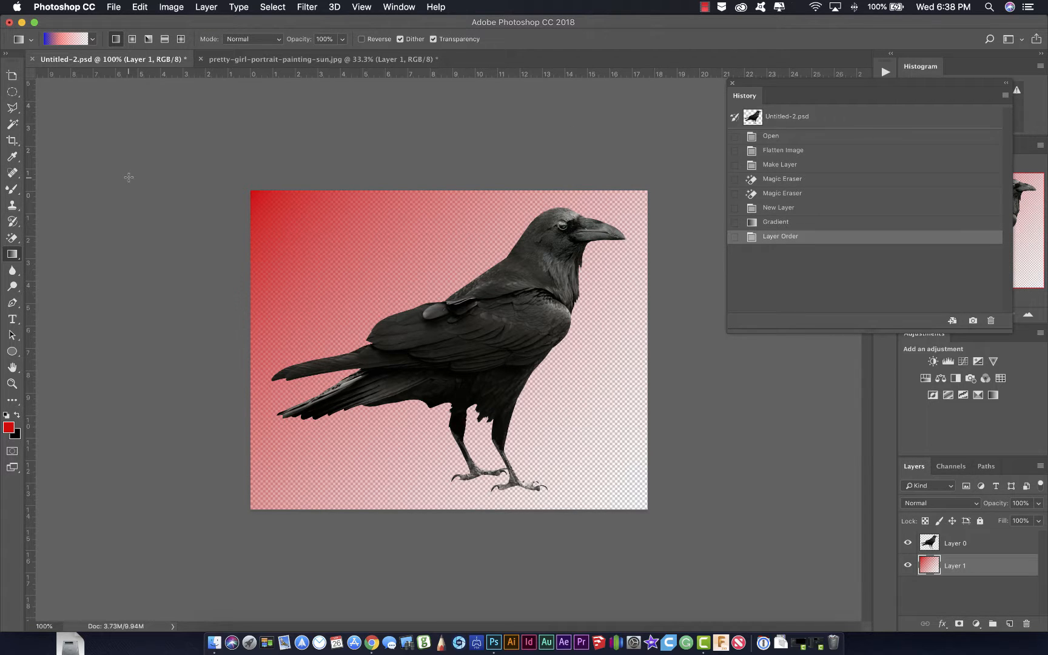
Step: Select the blue red trans preset and apply it to Layer 1 behind the raven
left_click(67, 37)
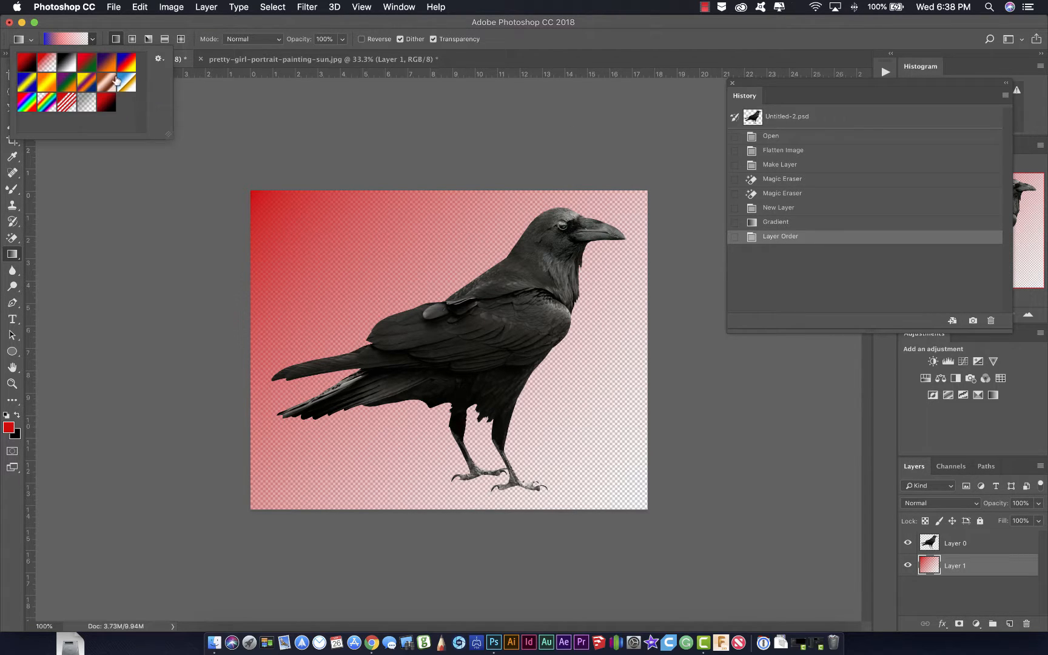
mouse_move(71, 132)
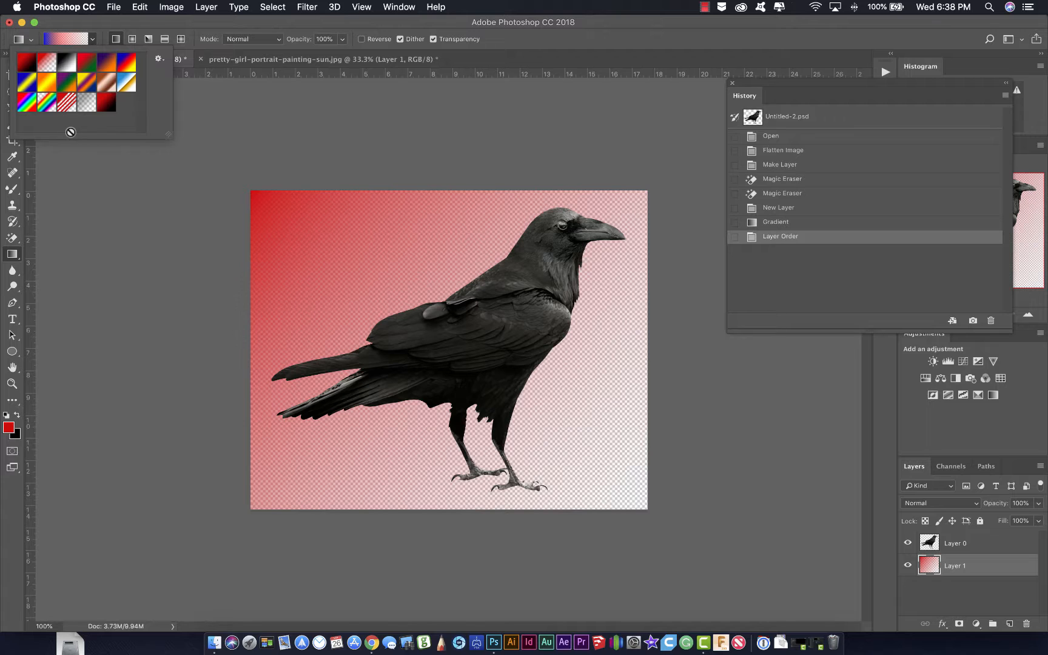
mouse_move(51, 66)
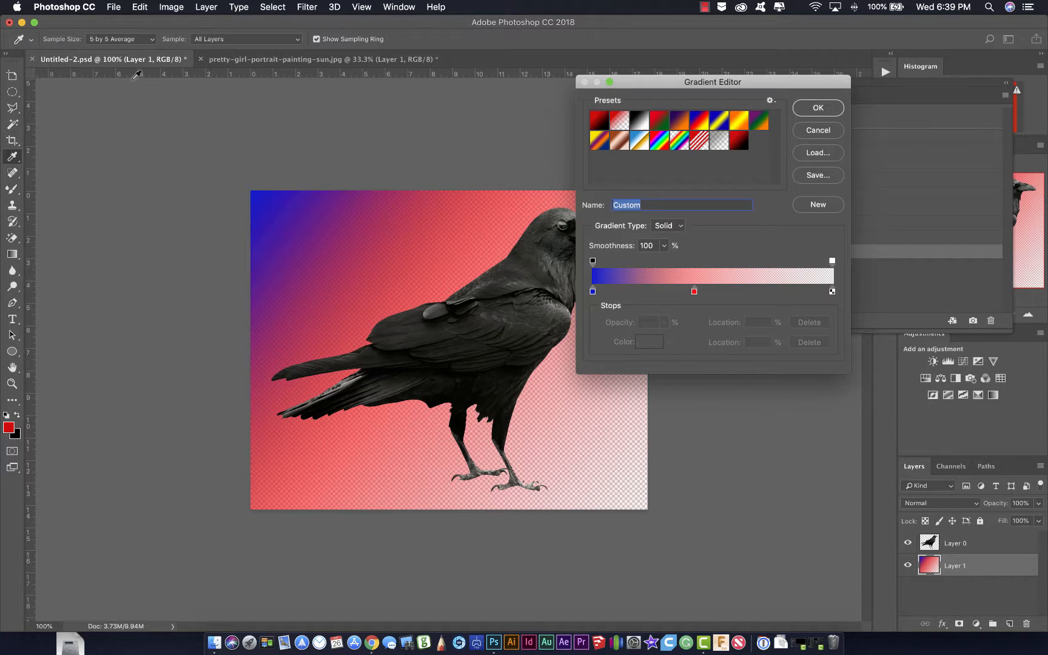
mouse_move(820, 129)
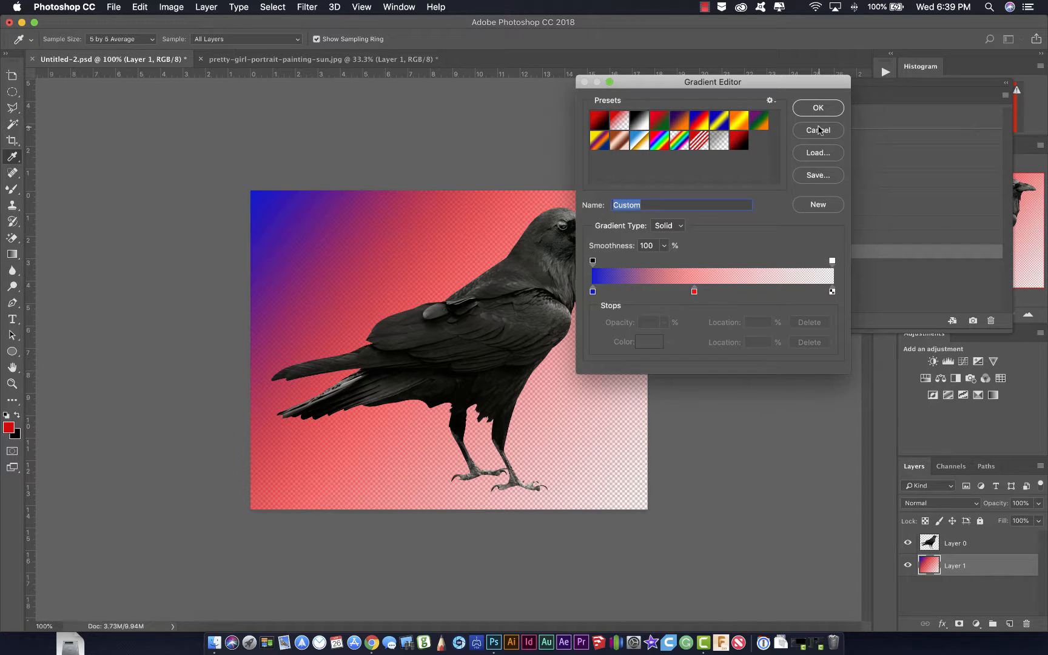
left_click(817, 108)
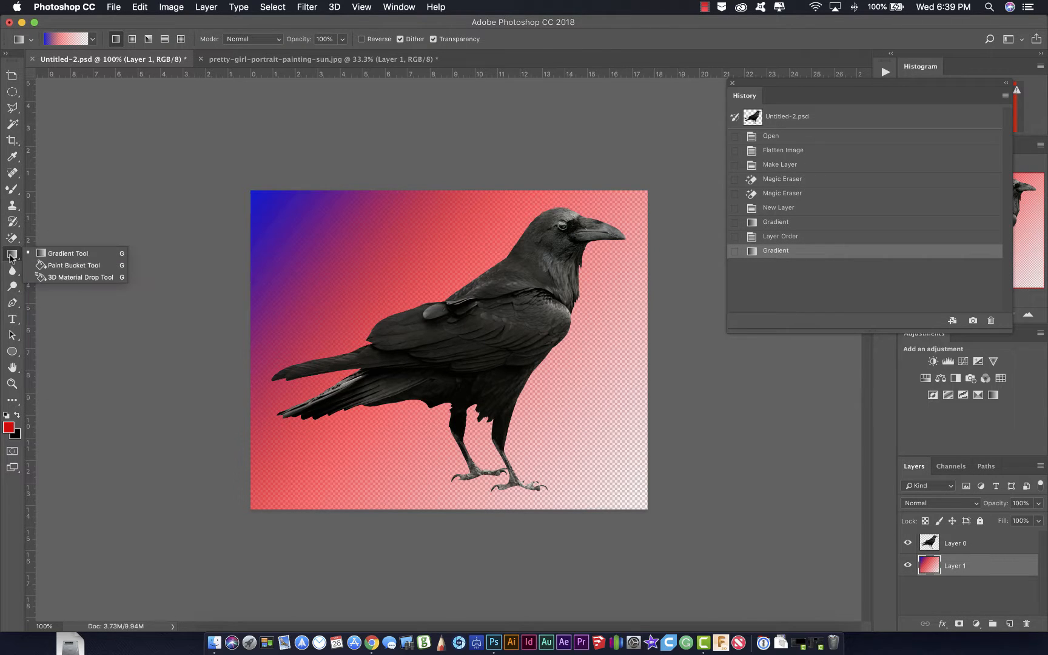
Step: Fill Layer 1 solid red with the Paint Bucket Tool
left_click(75, 266)
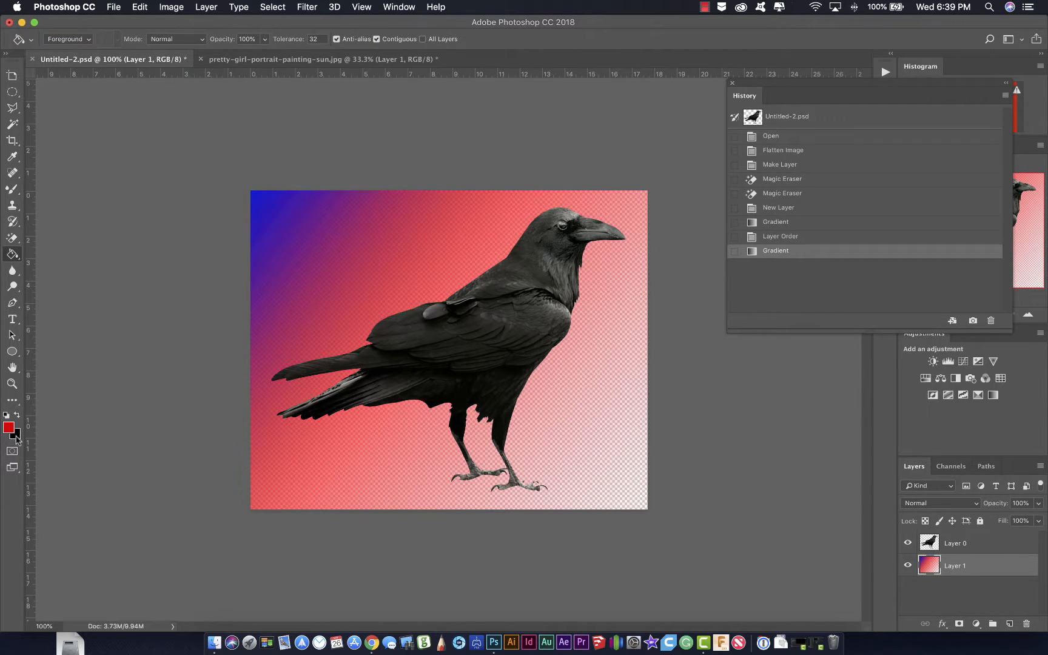
left_click(399, 323)
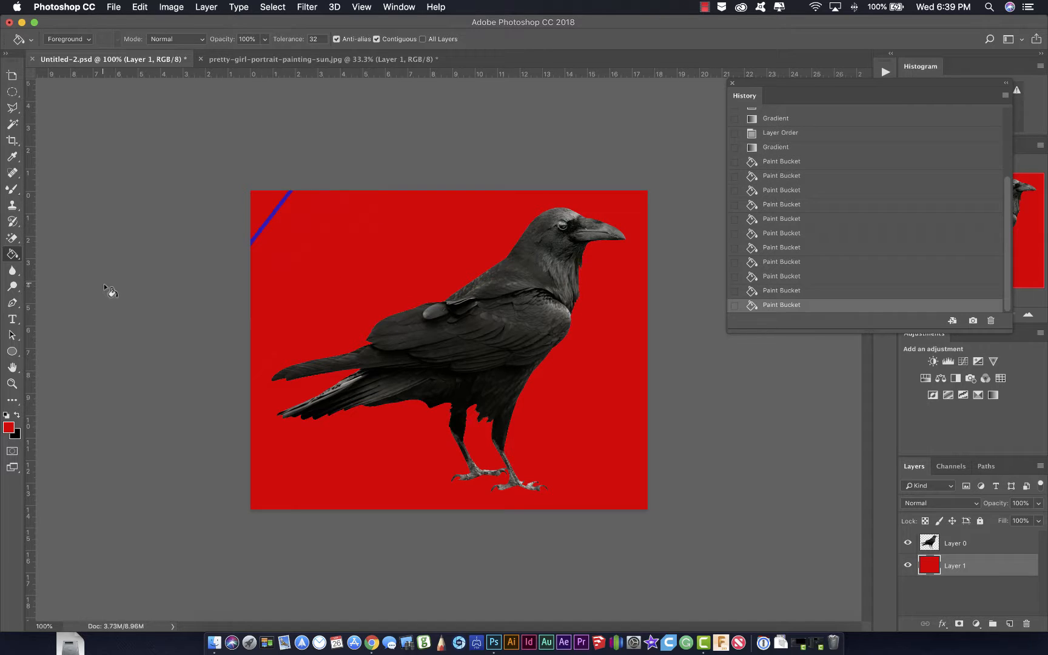
mouse_move(36, 45)
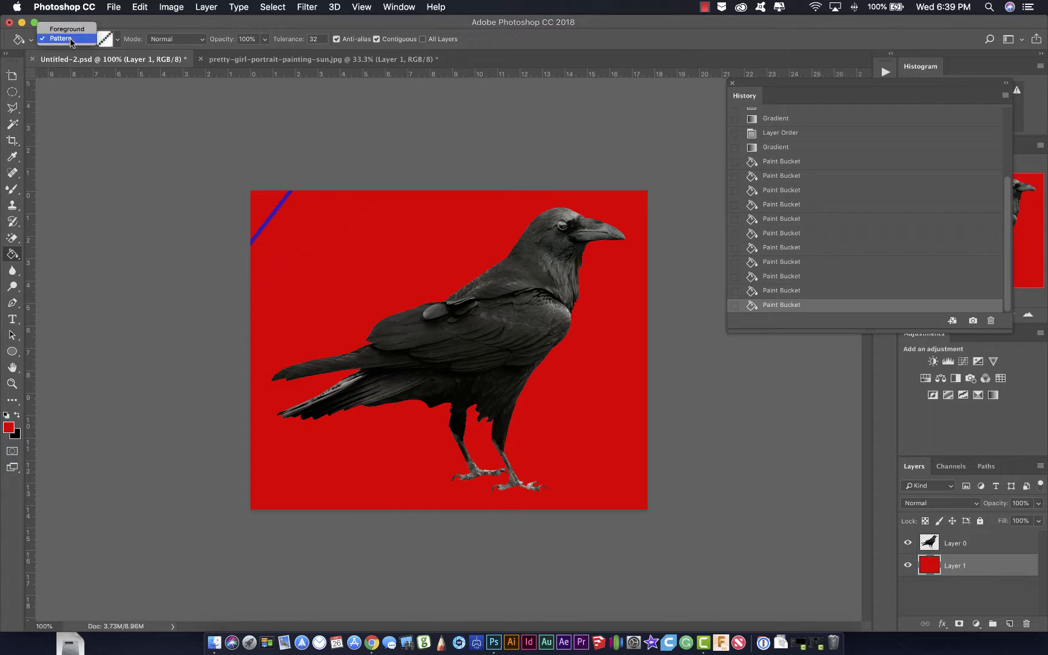
Step: Set the Paint Bucket source to Pattern and fill the backdrop with the skull pattern
left_click(66, 38)
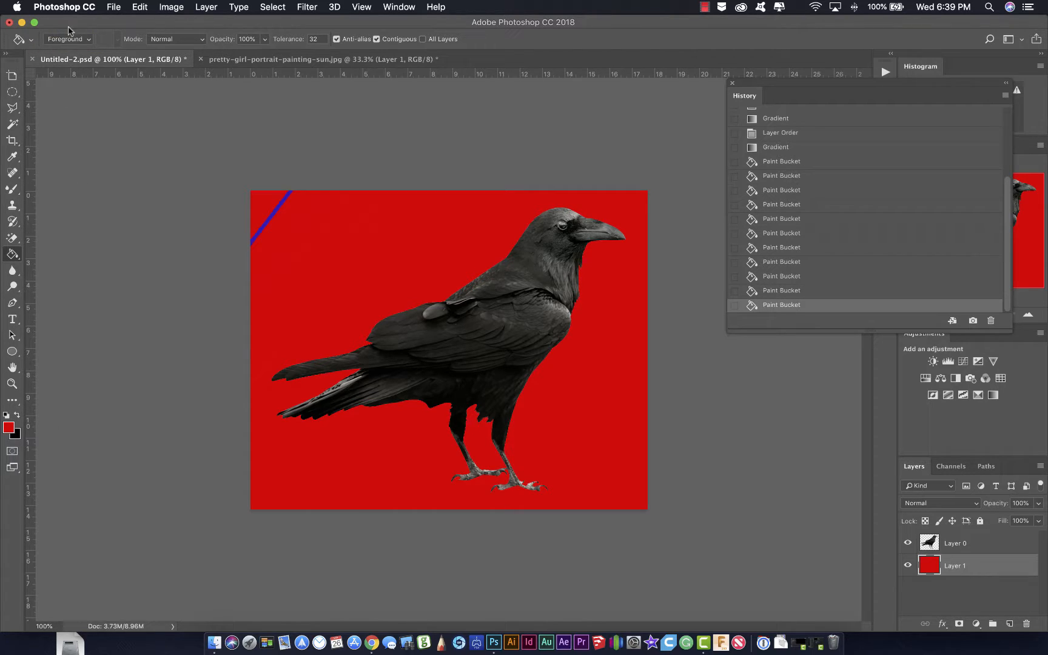
left_click(67, 39)
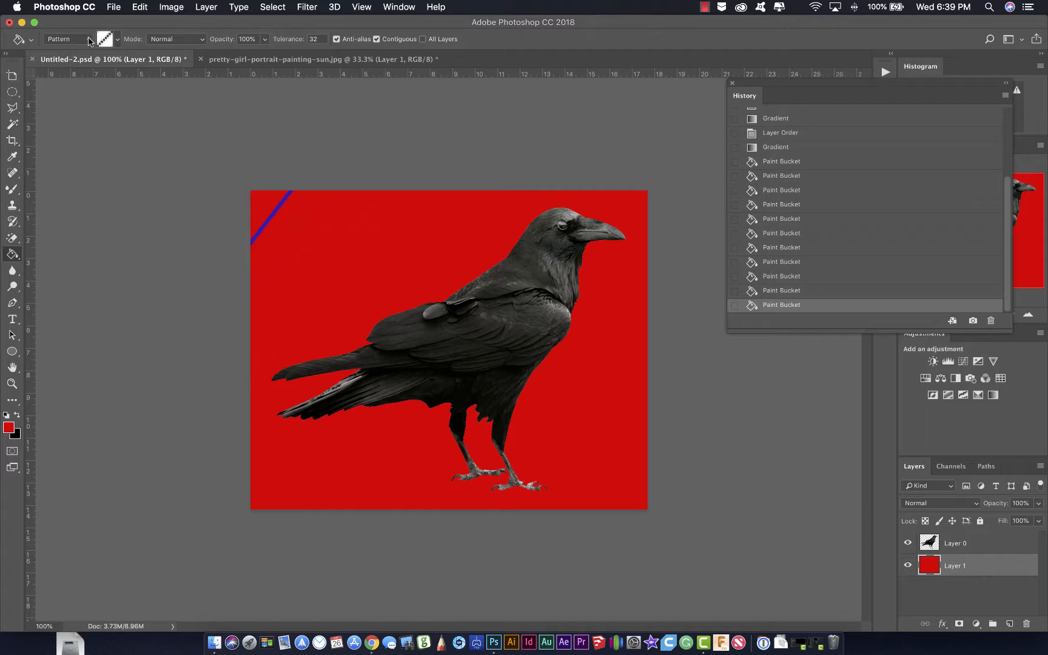
left_click(116, 39)
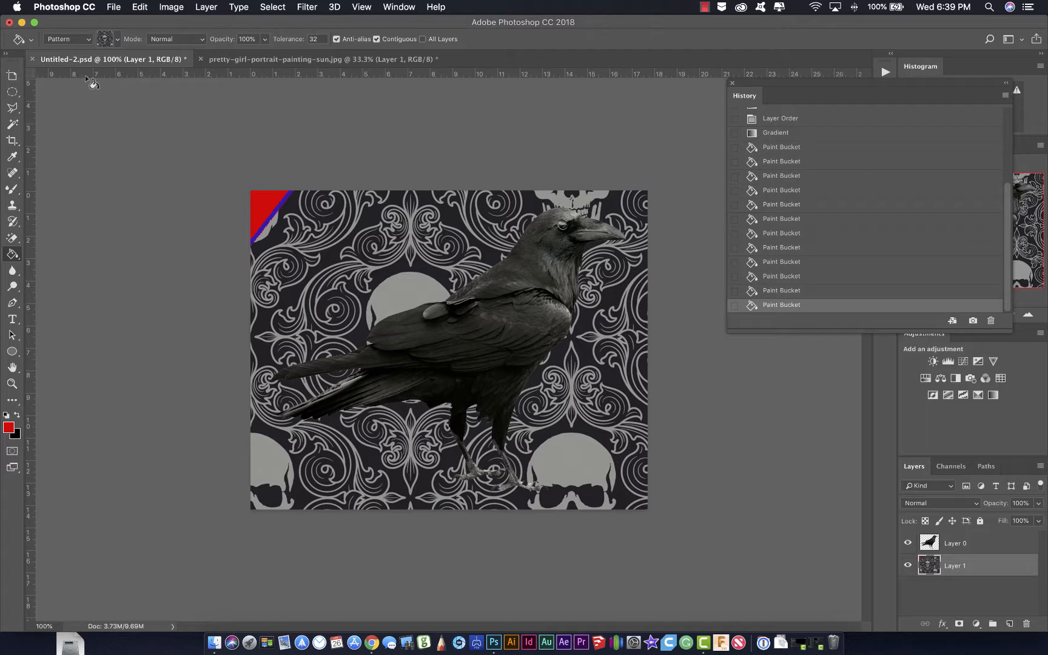
left_click(12, 253)
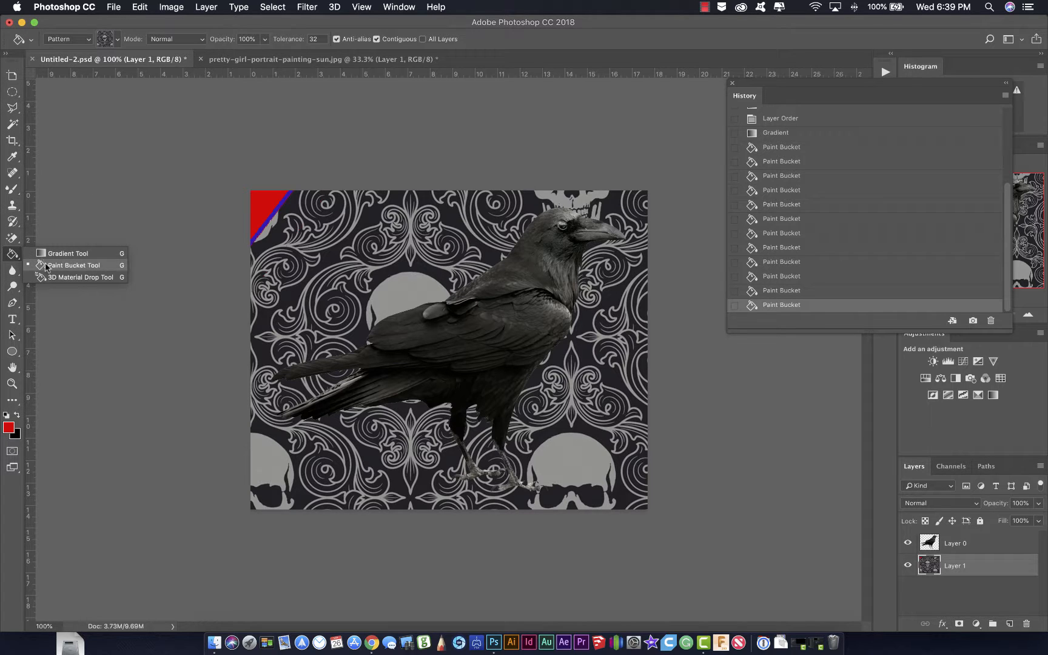
mouse_move(53, 277)
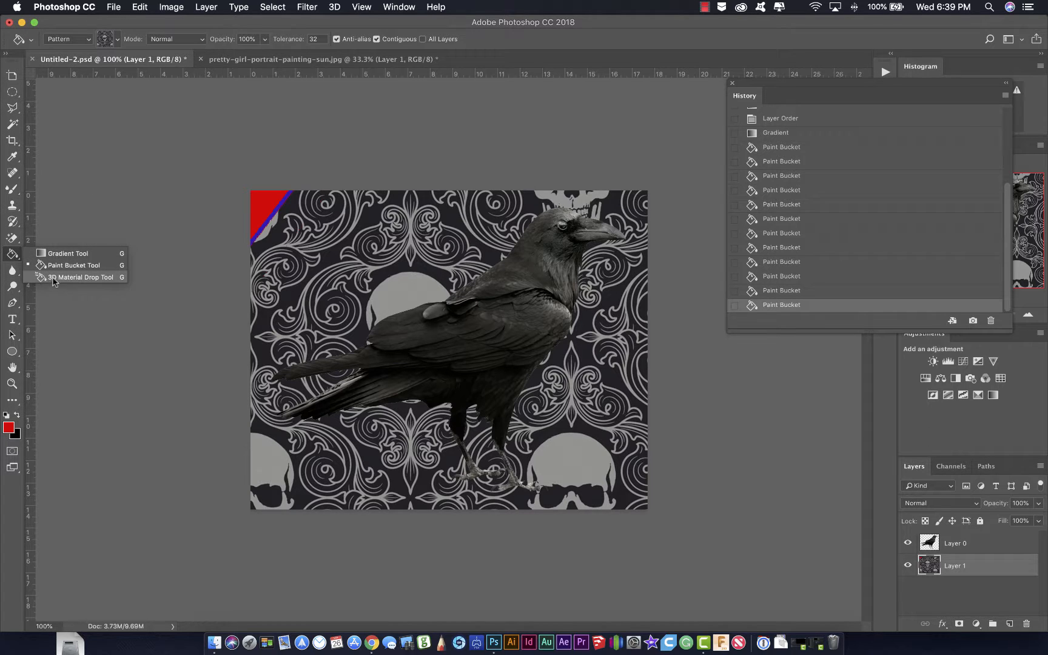
Step: Select the 3D Material Drop Tool from the Paint Bucket flyout
left_click(81, 277)
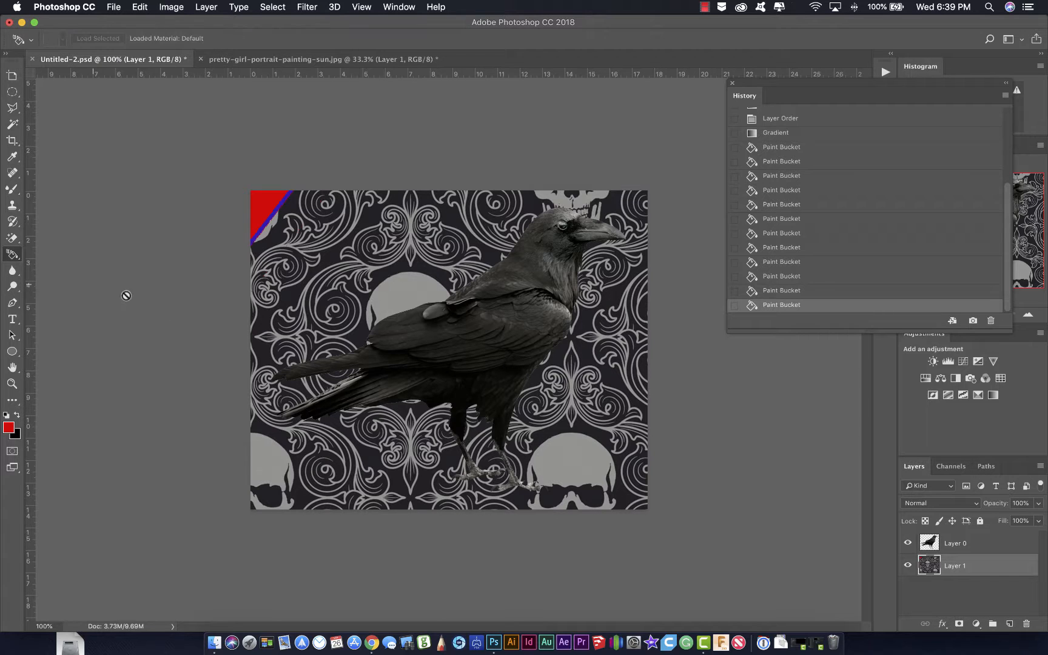
mouse_move(260, 221)
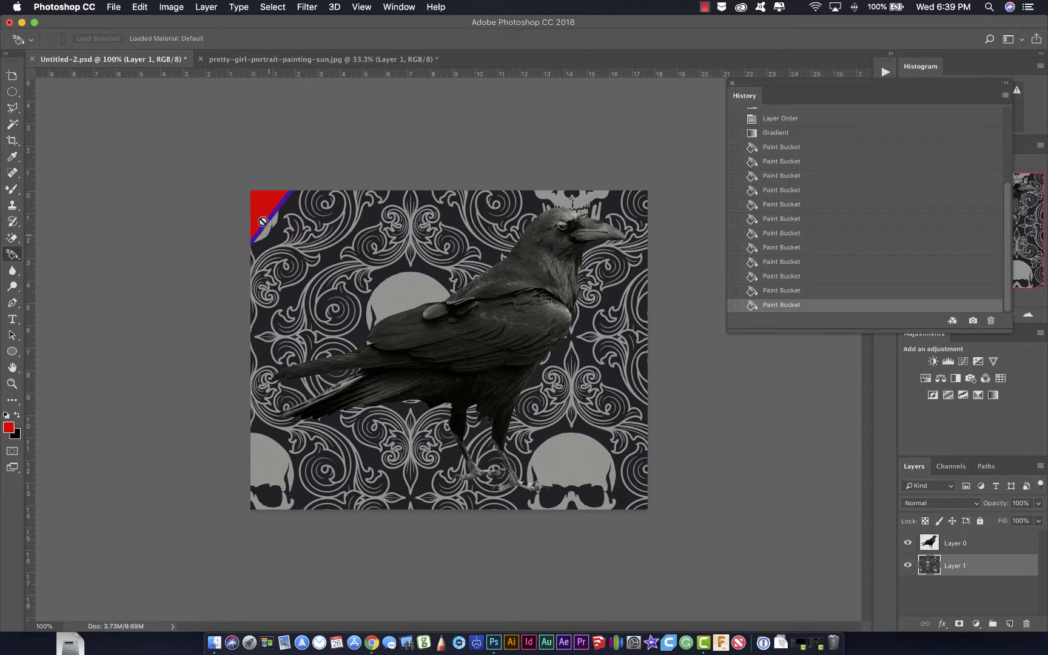